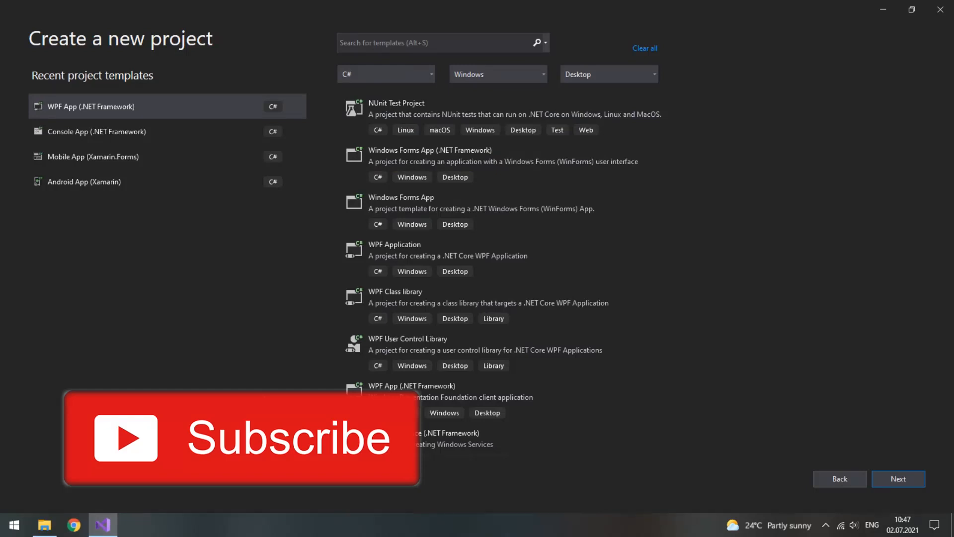
mouse_move(297, 365)
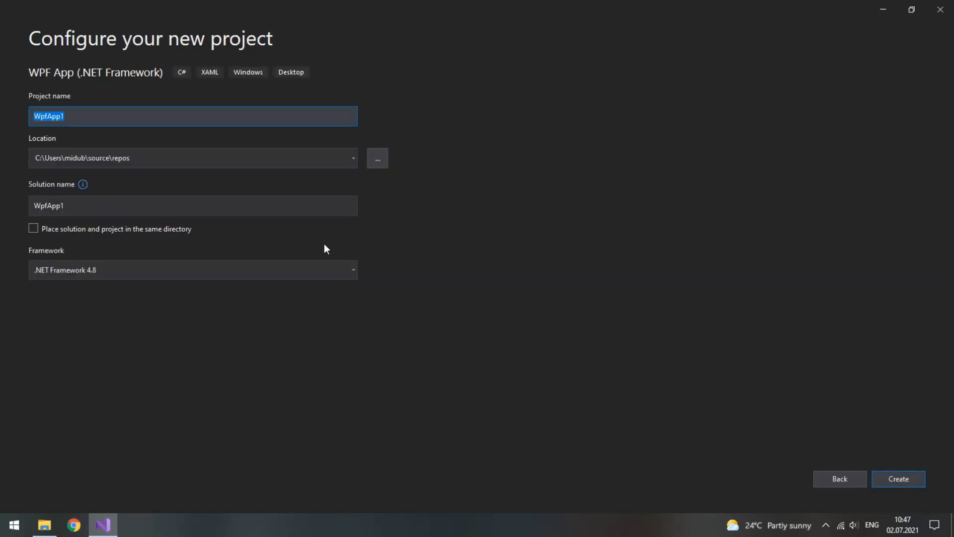
Step: Name the WPF project DBelign, place it in D:\Nothing\VS 2019\WPF, and create it
type("DB")
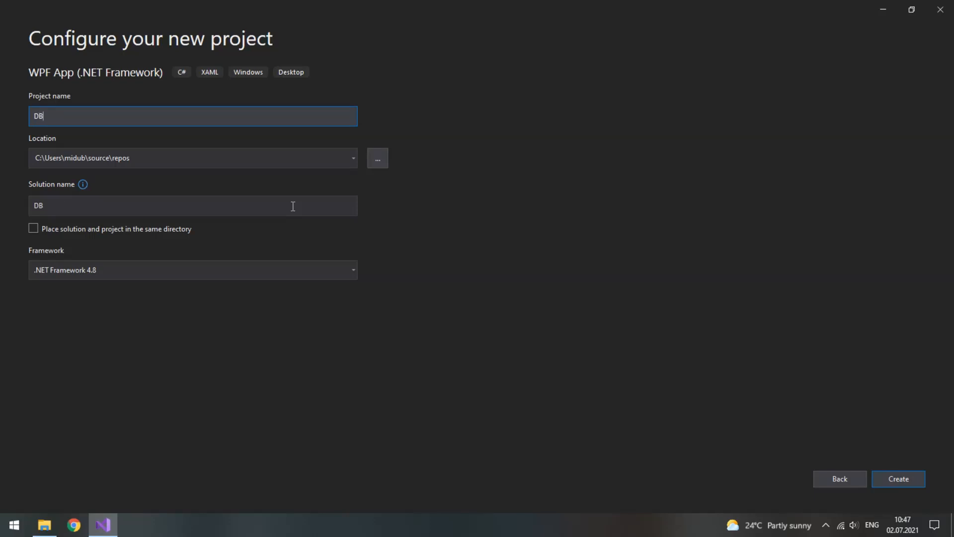
left_click(352, 158)
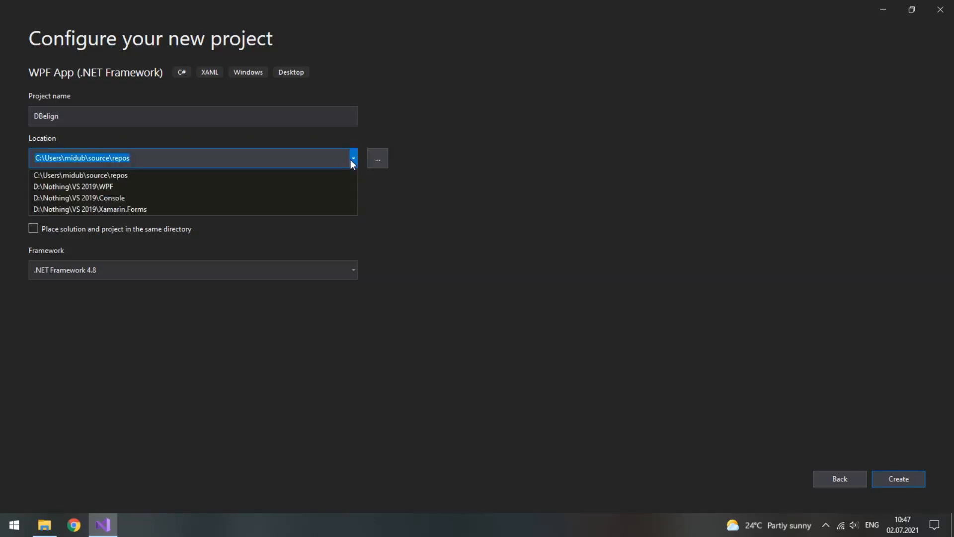
left_click(74, 187)
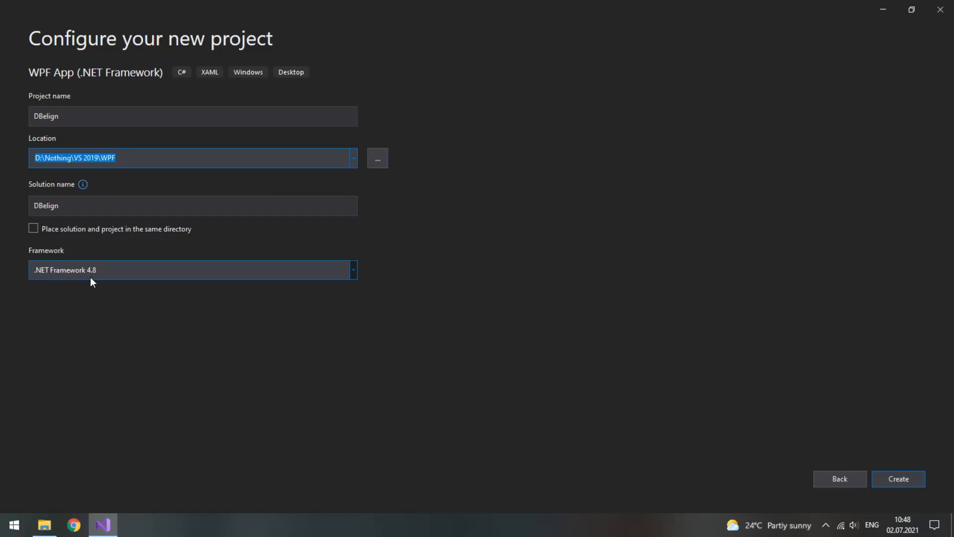
left_click(898, 478)
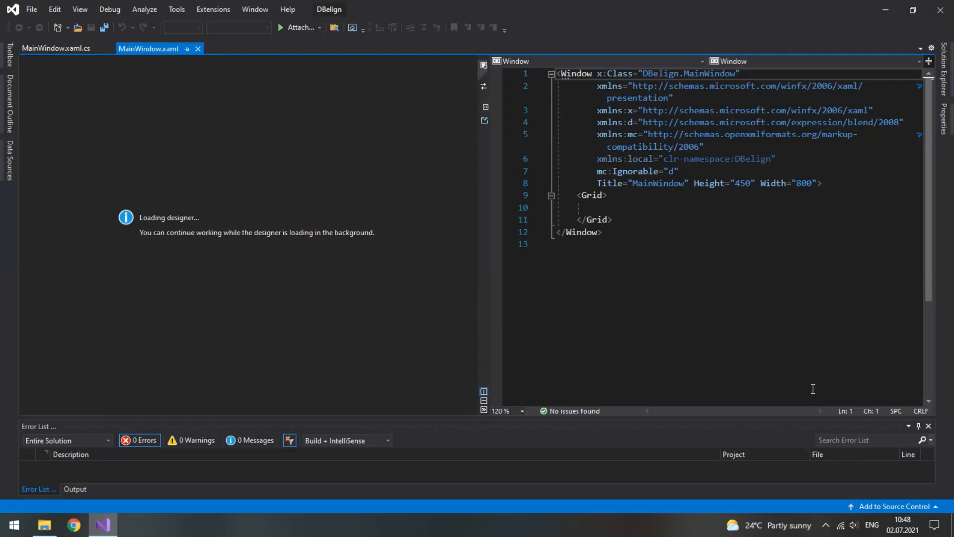
mouse_move(942, 224)
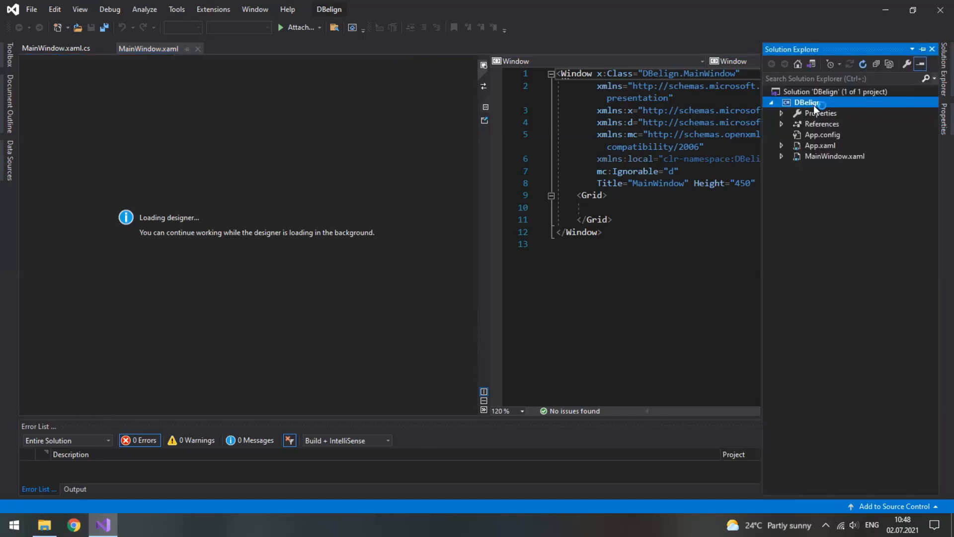
Step: Add an Images folder to the DBelign project and put splash.png in it
right_click(807, 102)
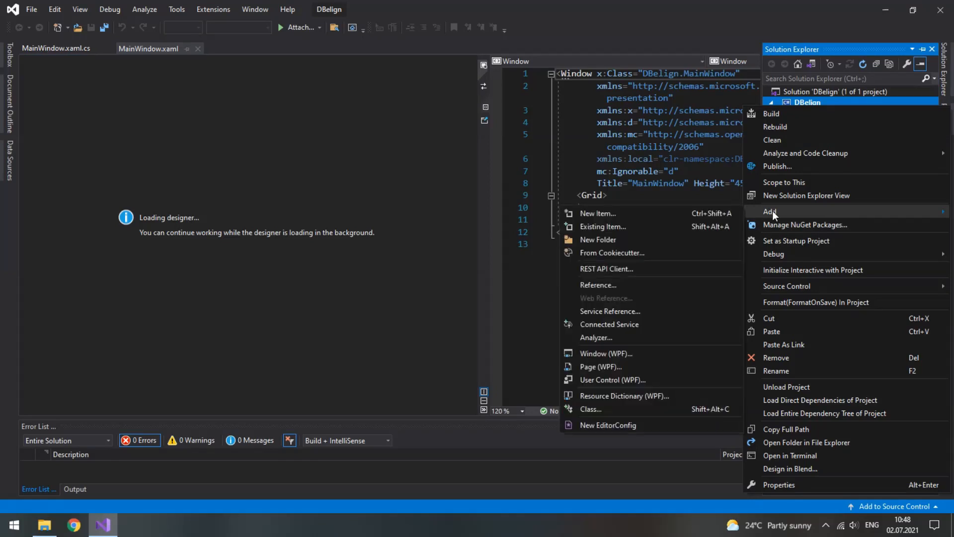
left_click(597, 240)
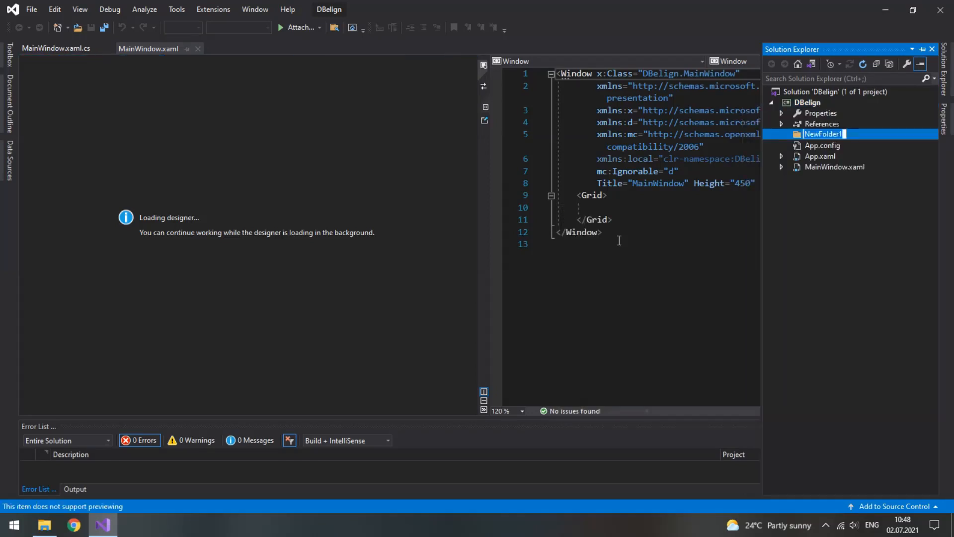
type("Images")
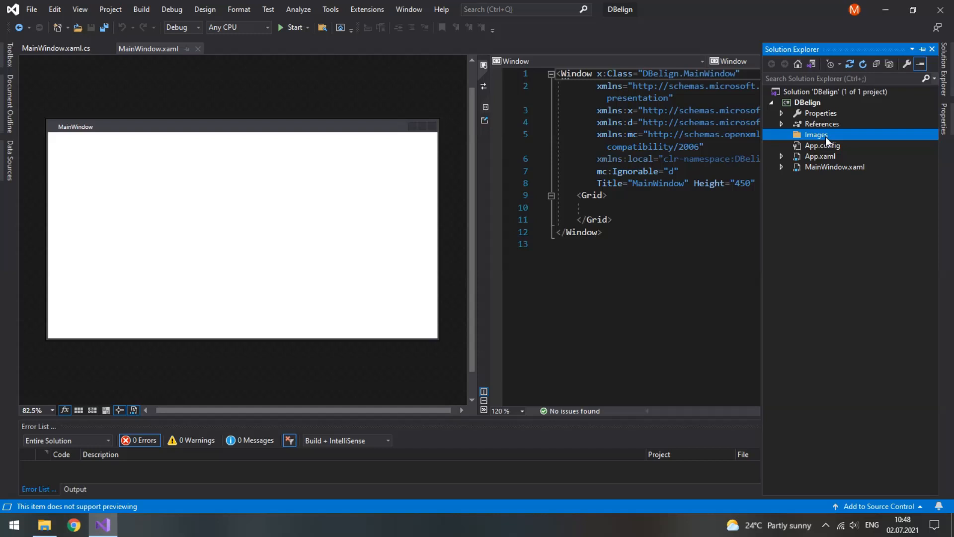
left_click(783, 134)
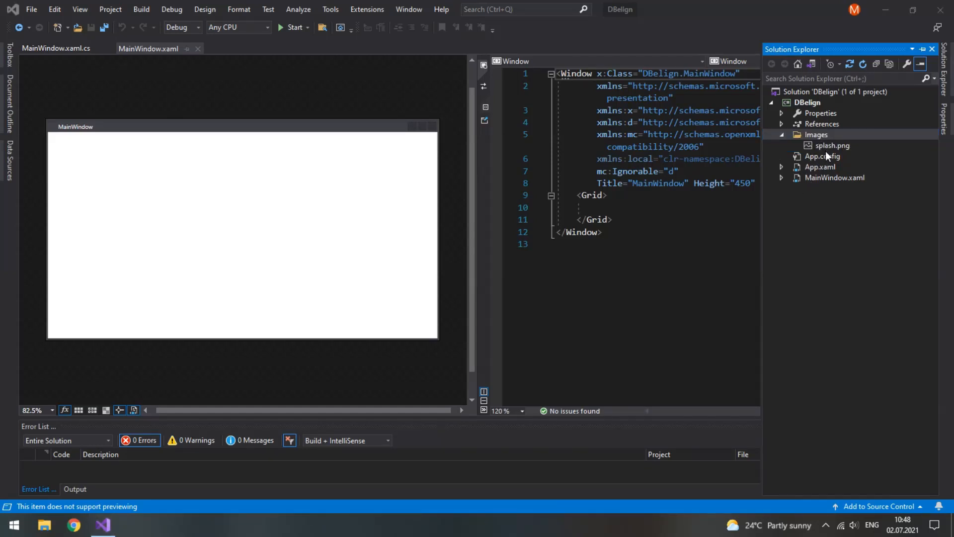
mouse_move(812, 173)
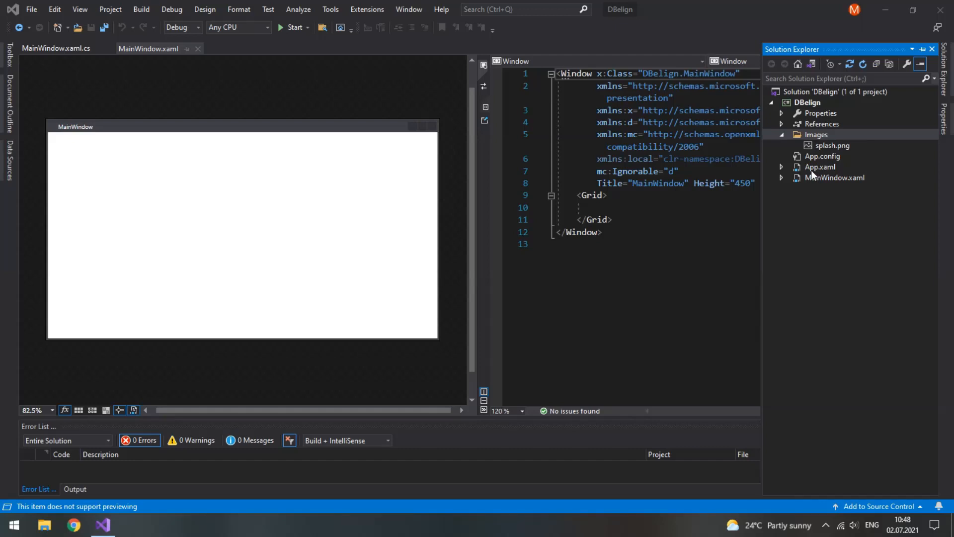
Step: In App.xaml add Startup="Application_Startup" and jump to the generated handler in App.xaml.cs
double_click(820, 167)
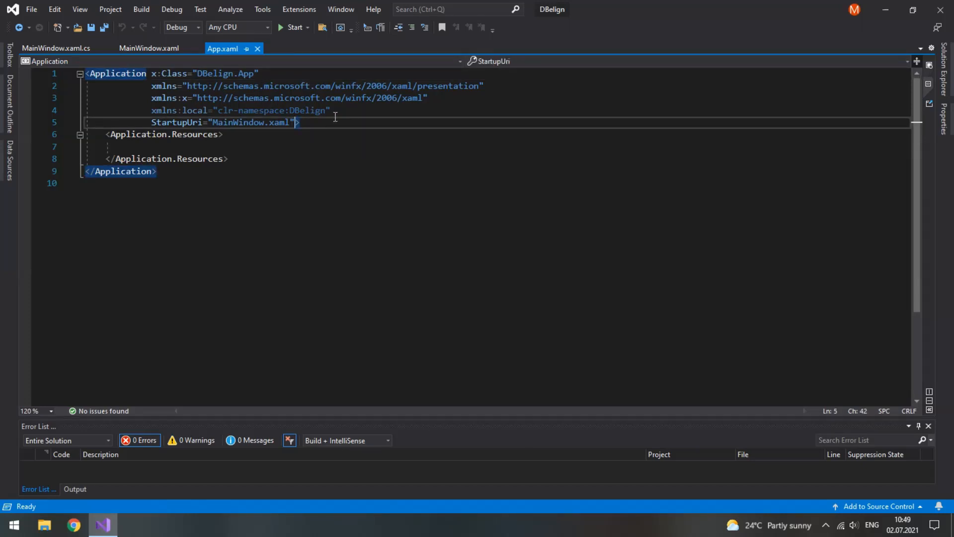
key("Return")
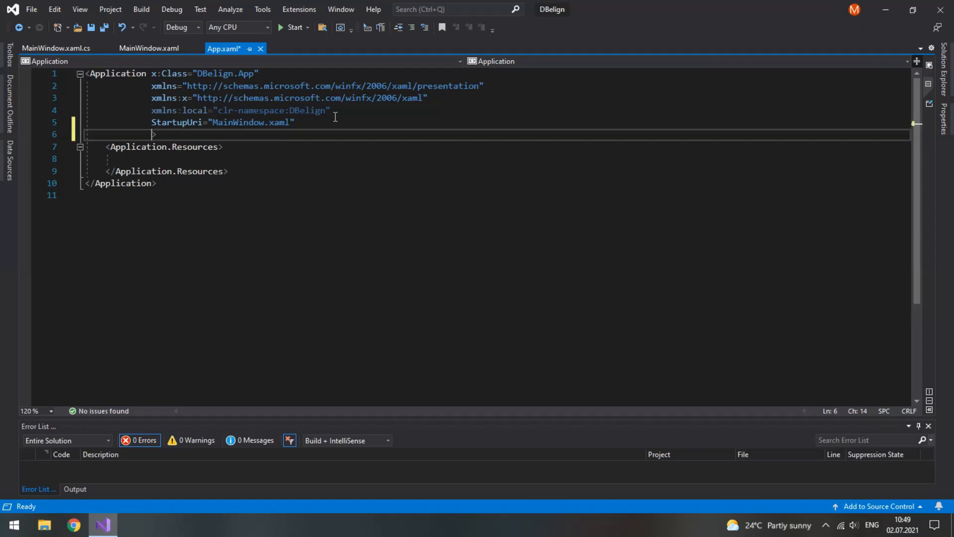
type("Startup=\"Application_Startup")
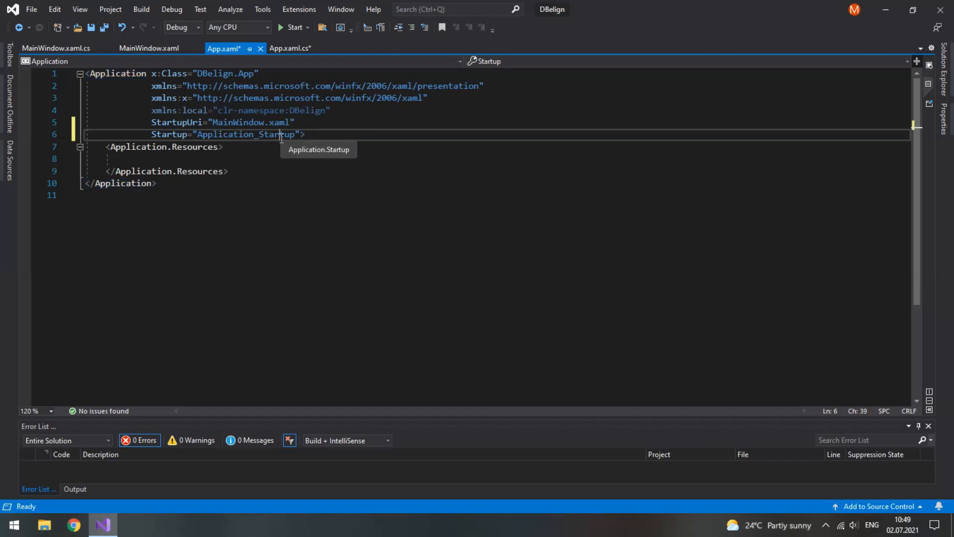
left_click(291, 48)
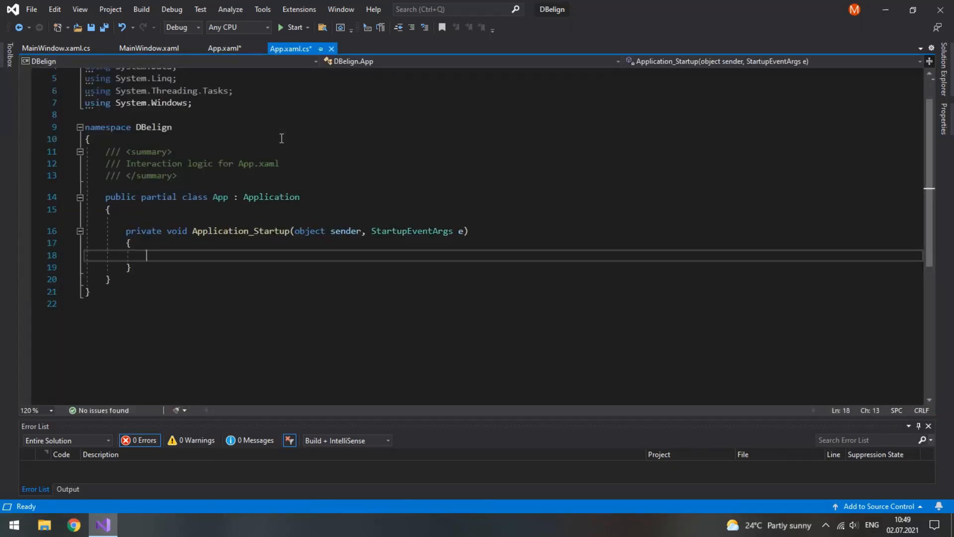
mouse_move(273, 160)
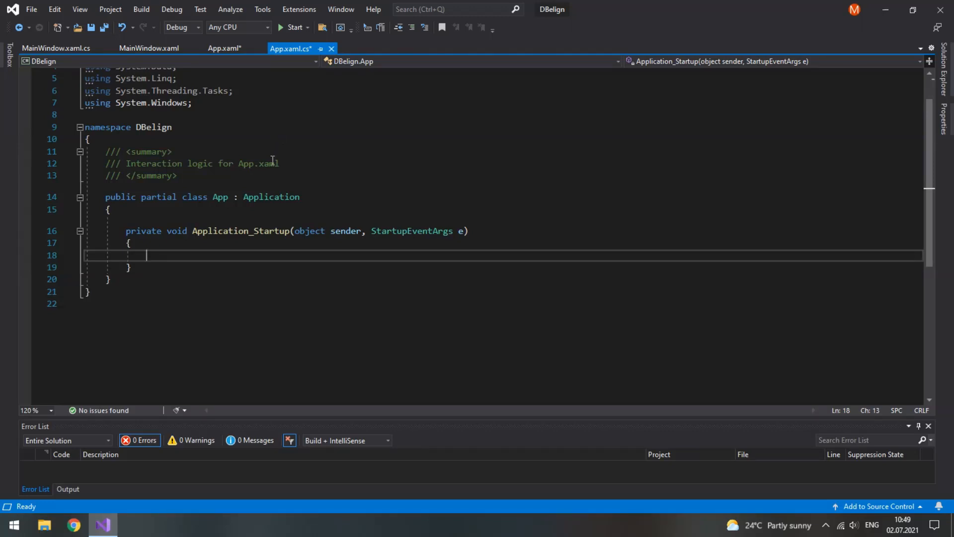
Step: Write the comment '// Create a new splash screen from a specified image'
type("// Cre")
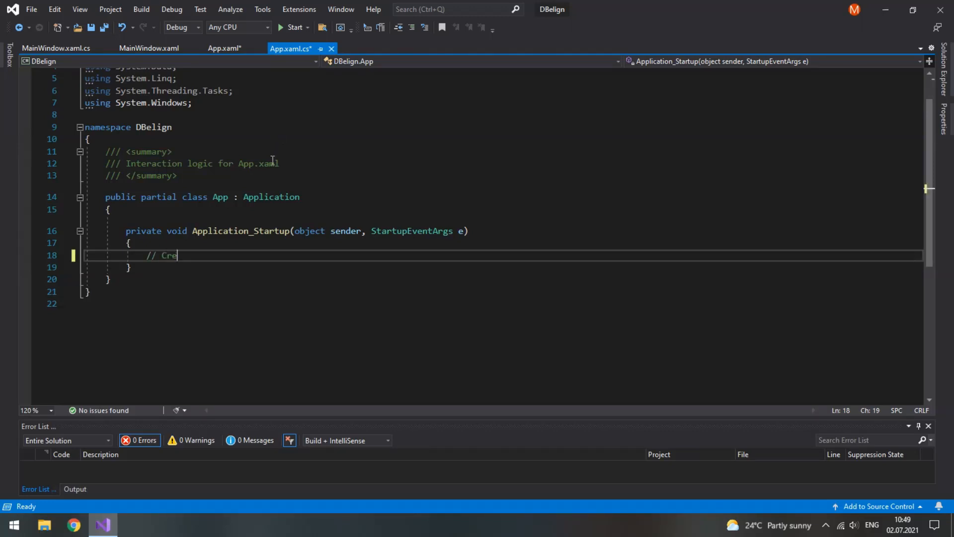
type("ate a new splash")
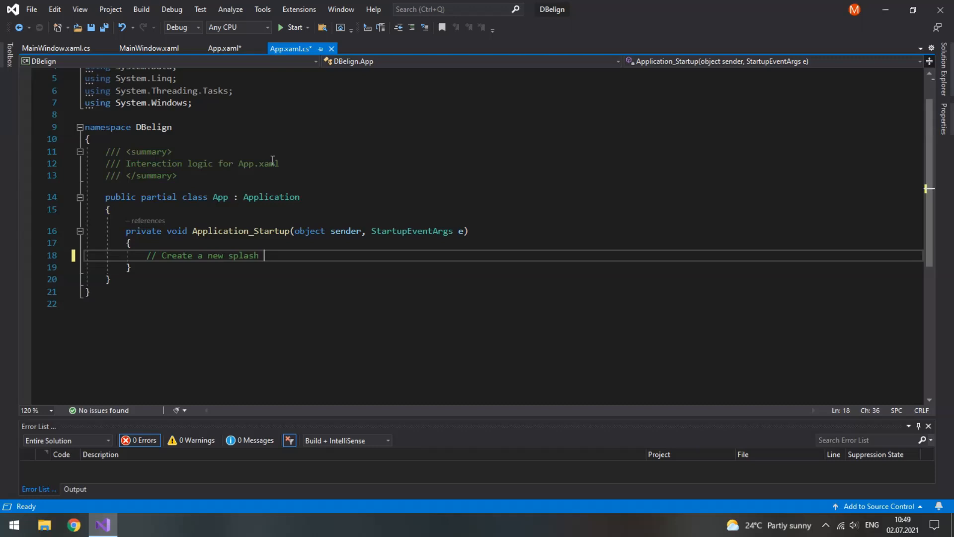
type("screen fro")
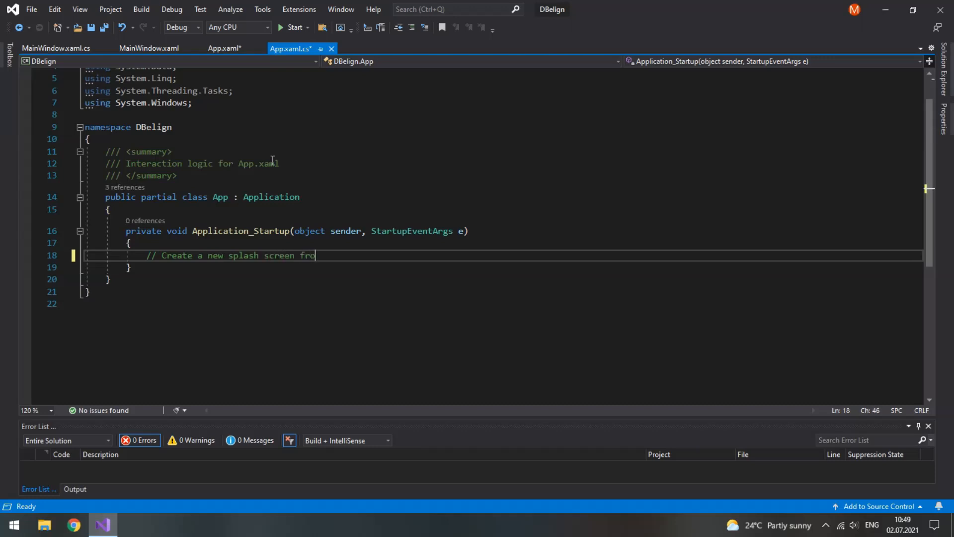
type("m")
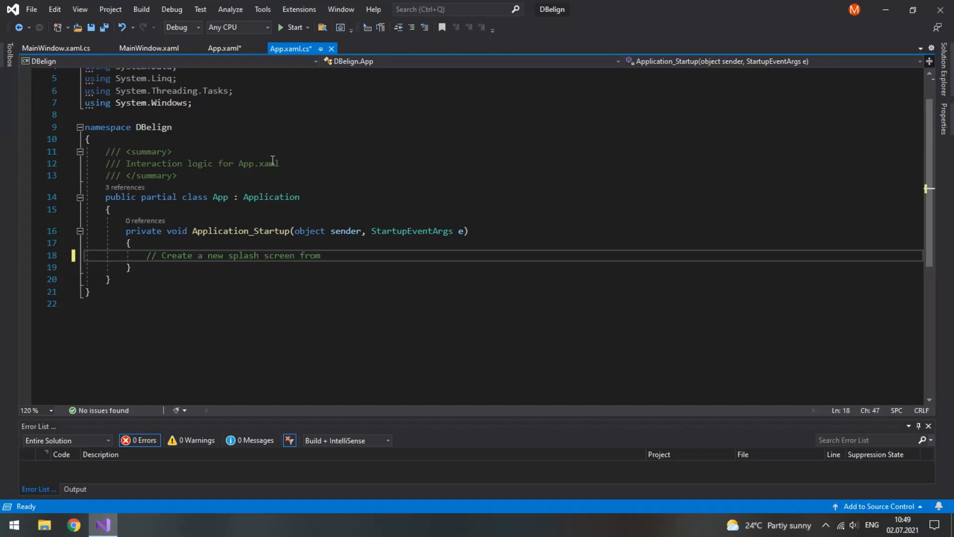
type("a specified")
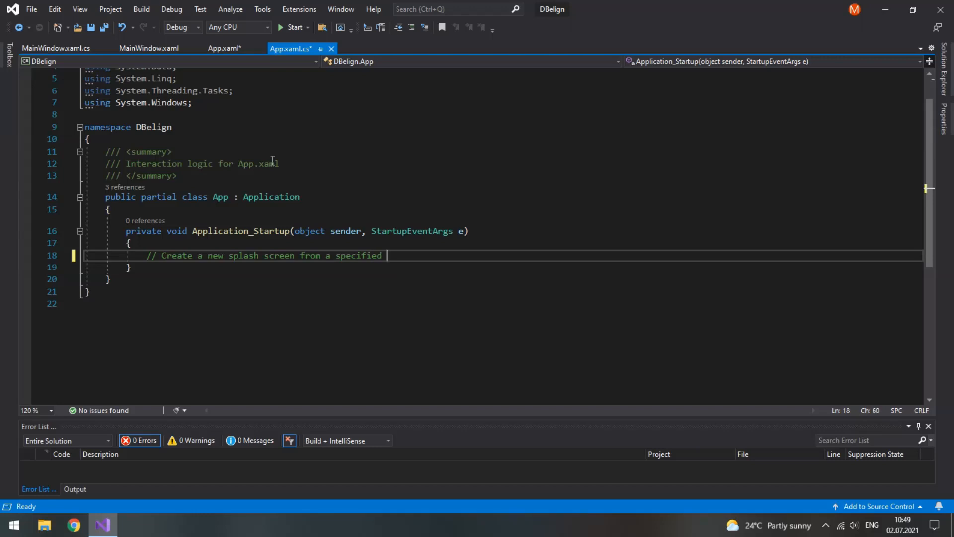
type("image")
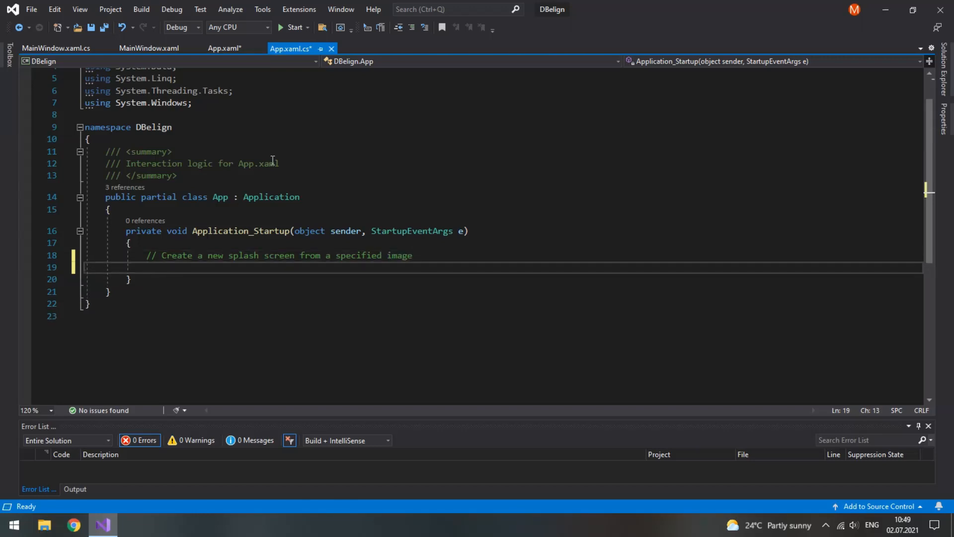
Step: Declare SplashScreen splash = new SplashScreen("/Images/splash.png"); copying the file name from Solution Explorer
type("SplashScreen splash")
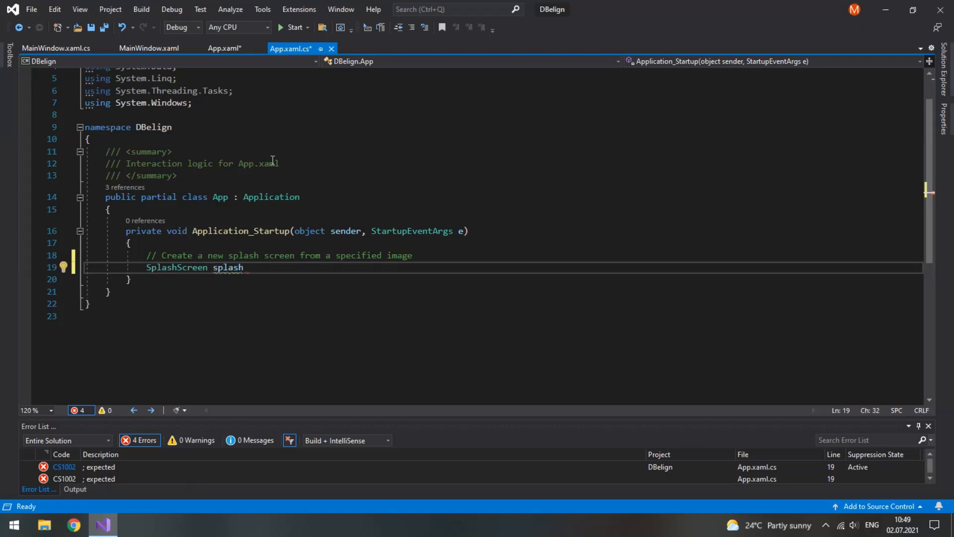
type("= new splashScreen")
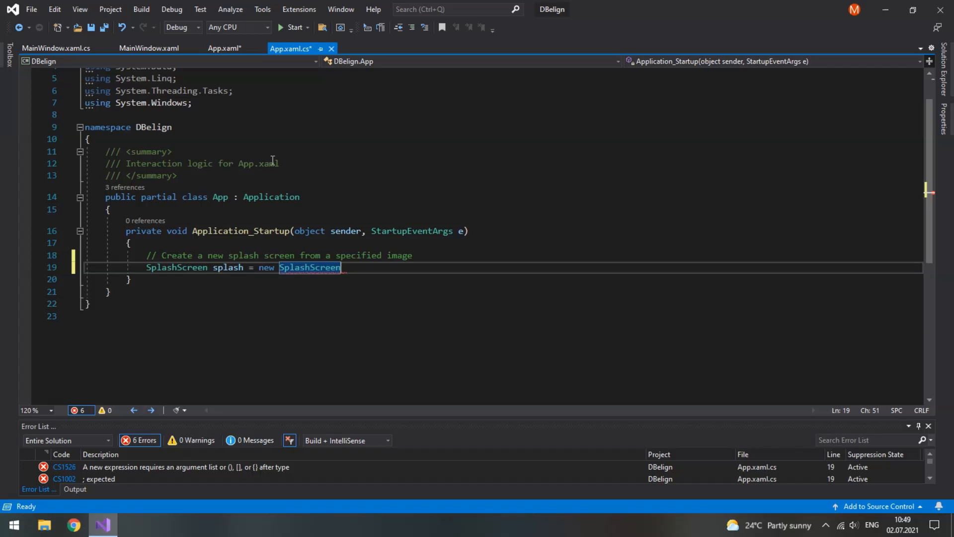
type("(\"\")")
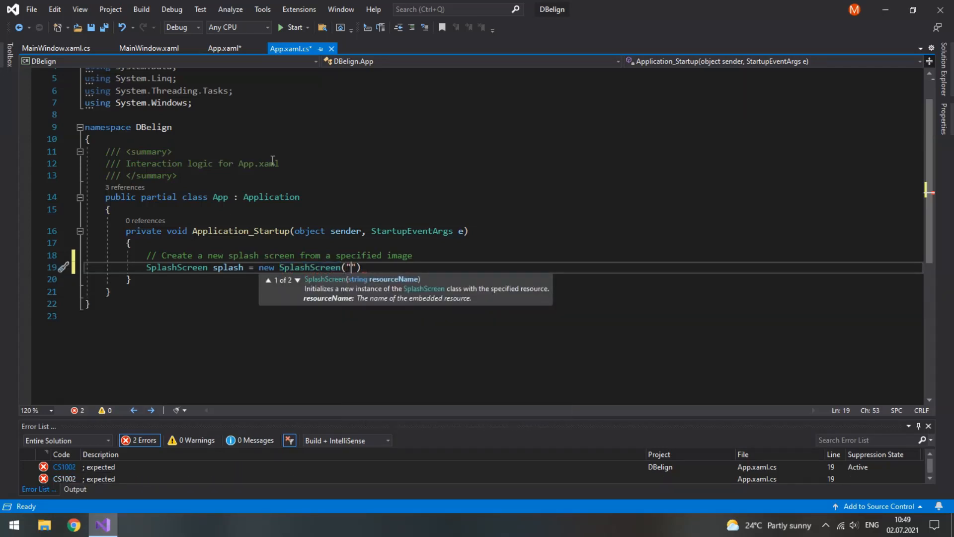
type("/Images/")
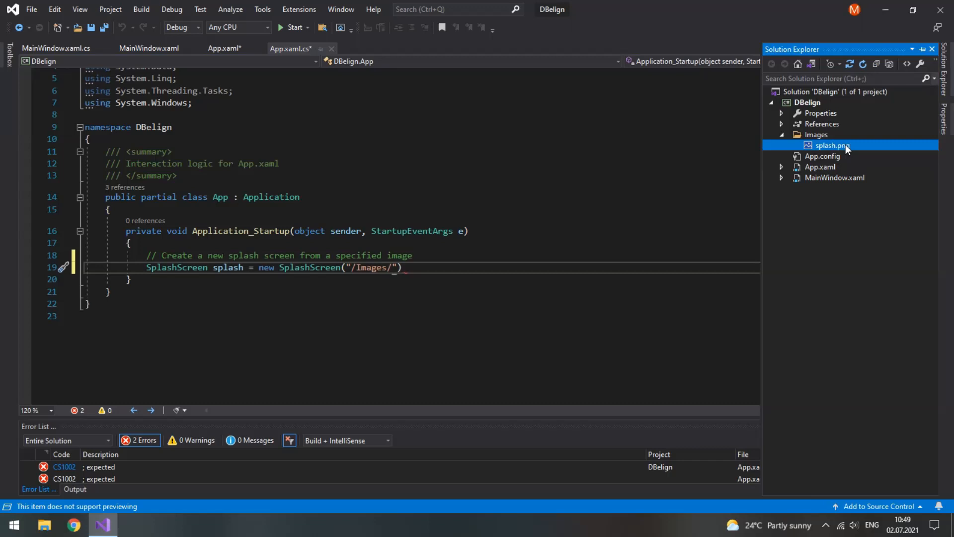
double_click(832, 145)
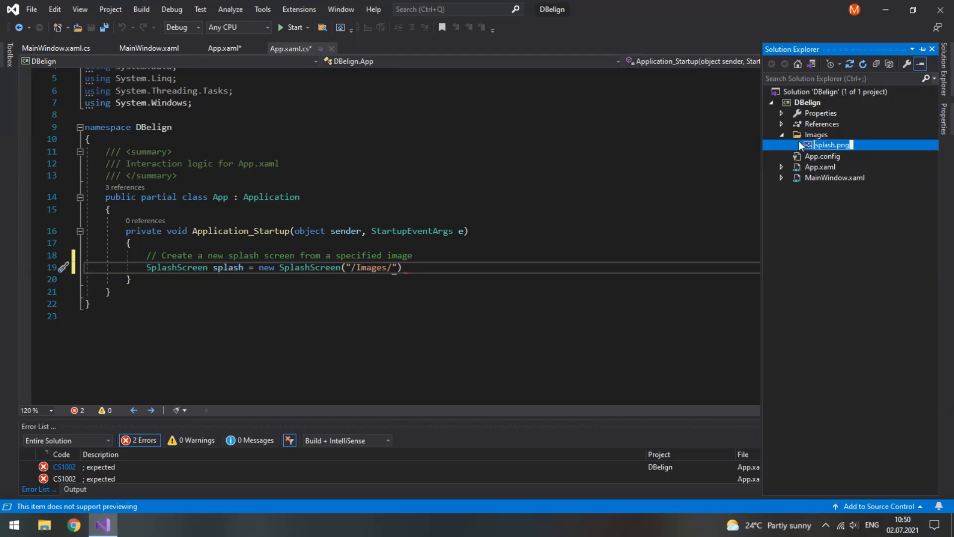
mouse_move(481, 255)
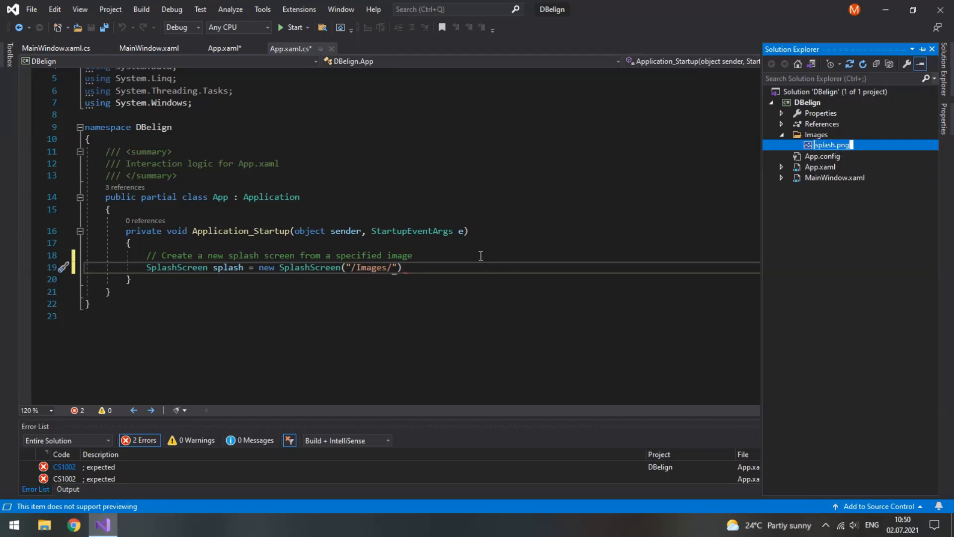
type("splash.png")
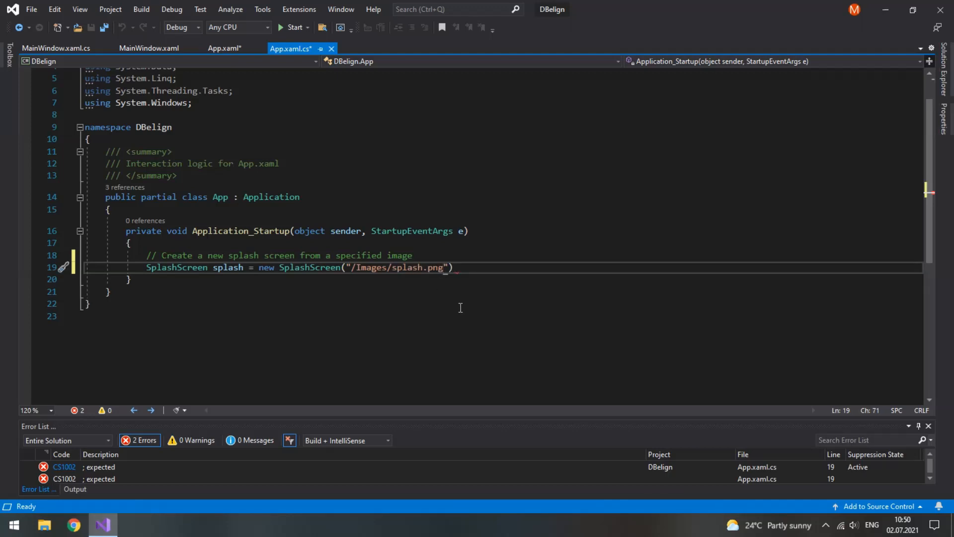
type(";")
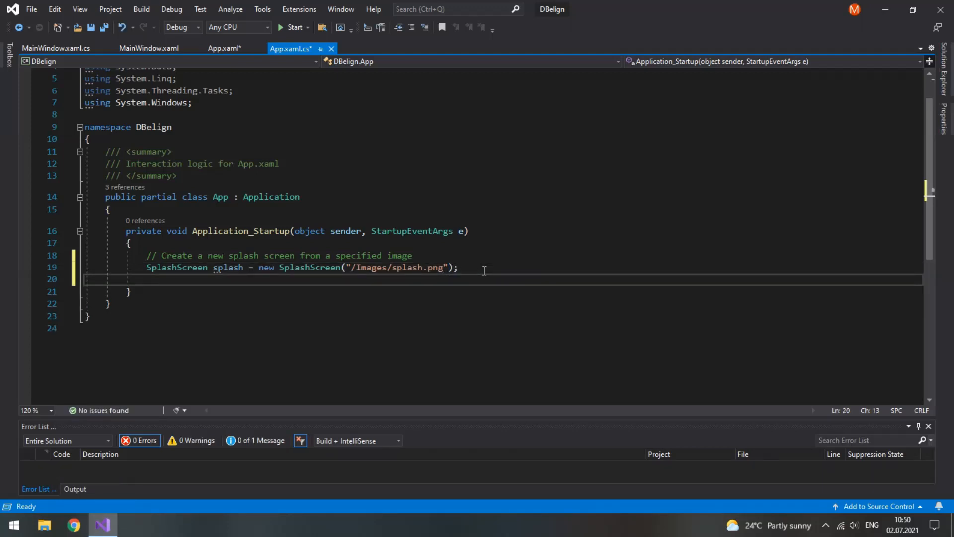
Step: Show the splash without auto-closing via splash.Show(false);
type("splash.")
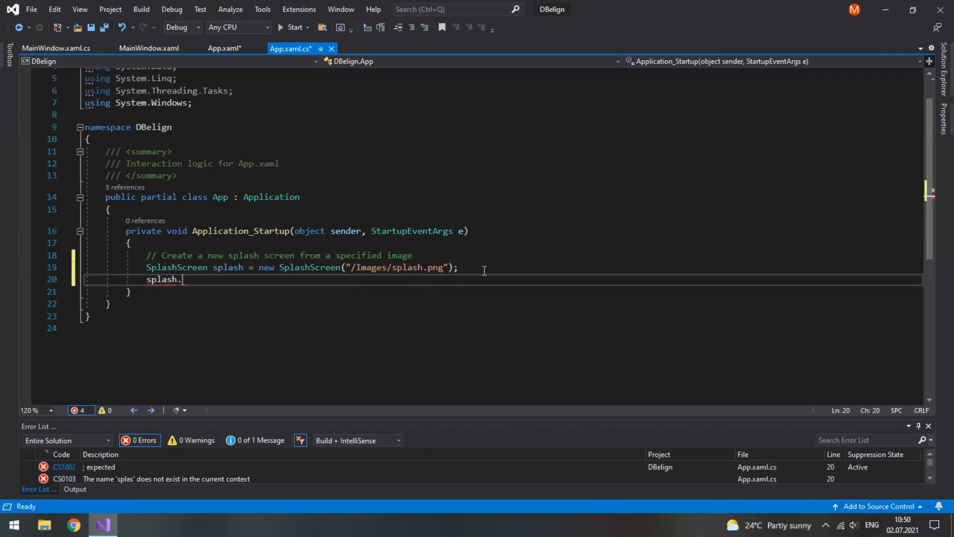
type("Show()")
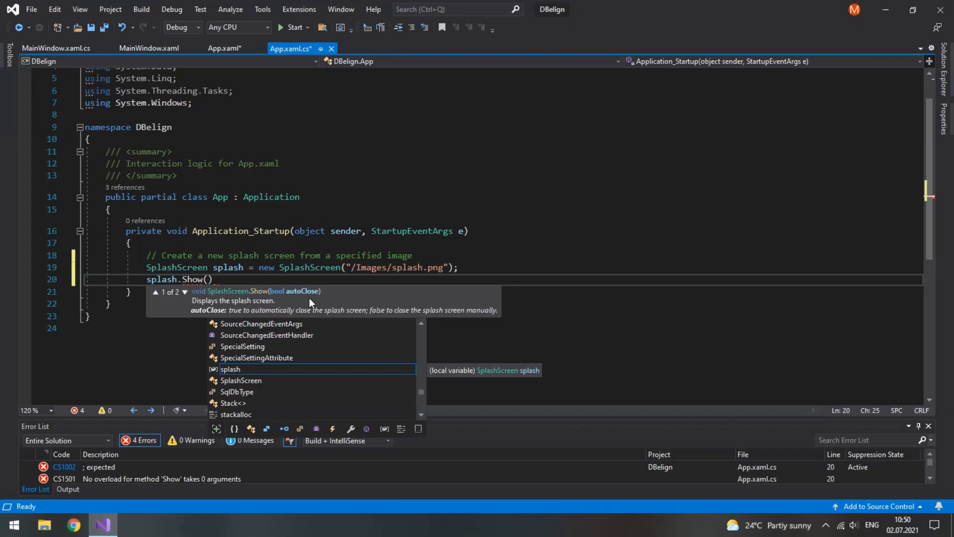
type("false")
type("Thread")
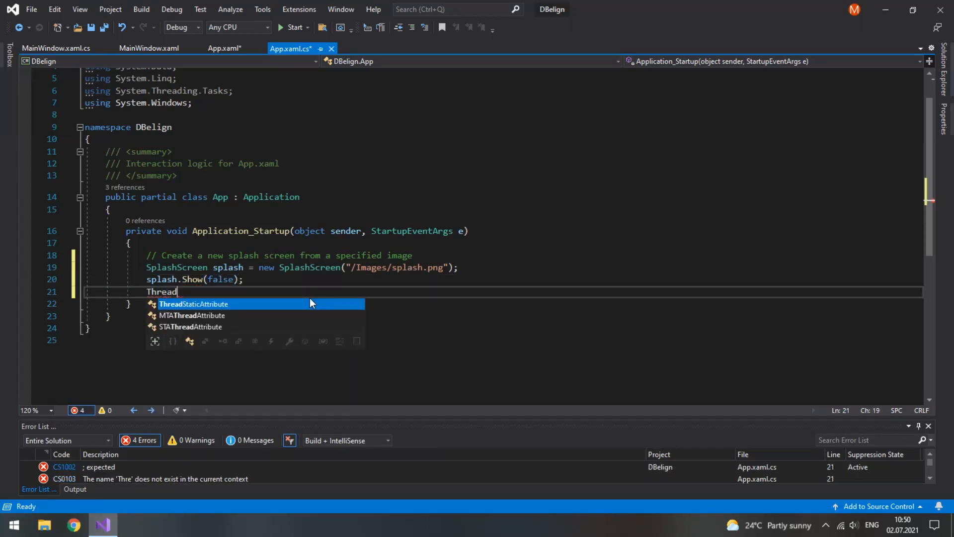
key("Escape")
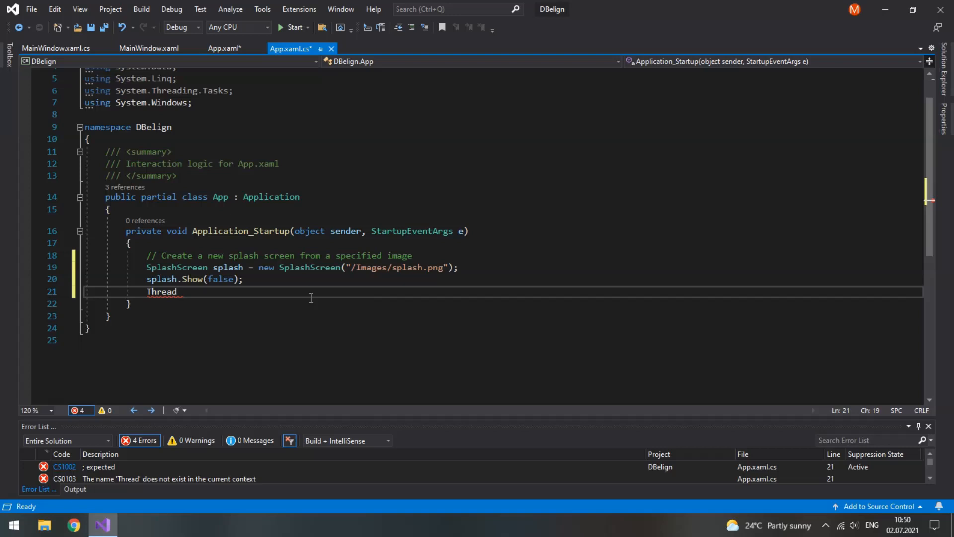
Step: Add Thread.Sleep(500); then splash.Close(new TimeSpan(0, 0, 1)); for a one-second fade
type(".Sleep")
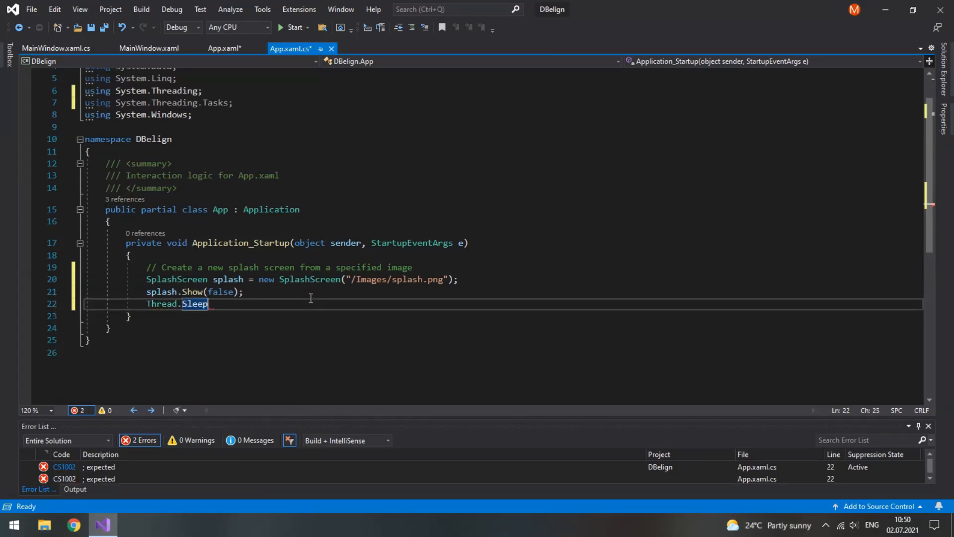
type("(500);")
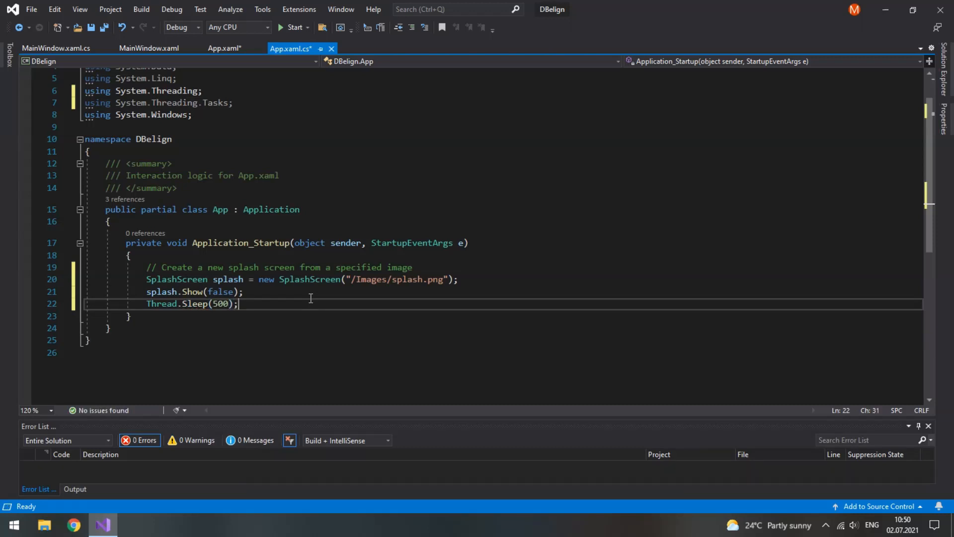
type("splash.Close(")
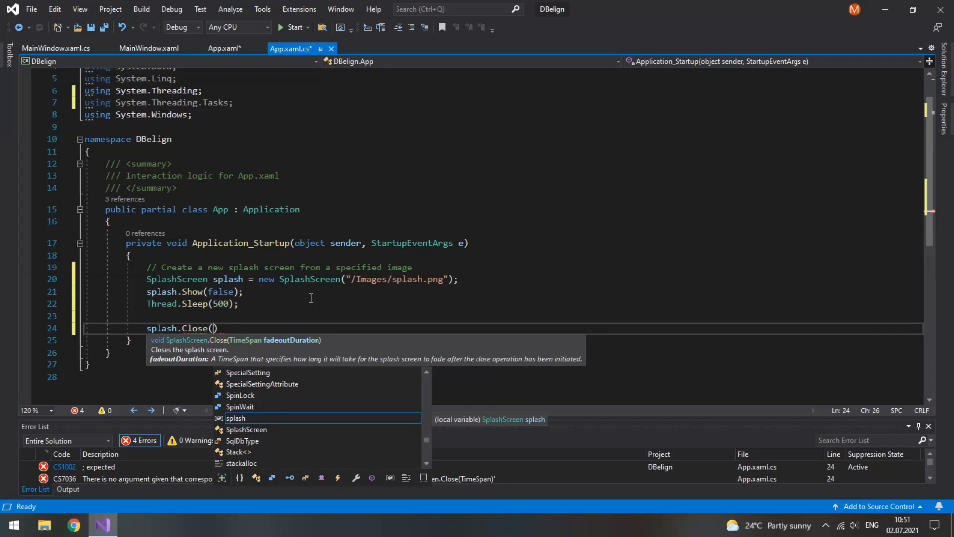
type("new t")
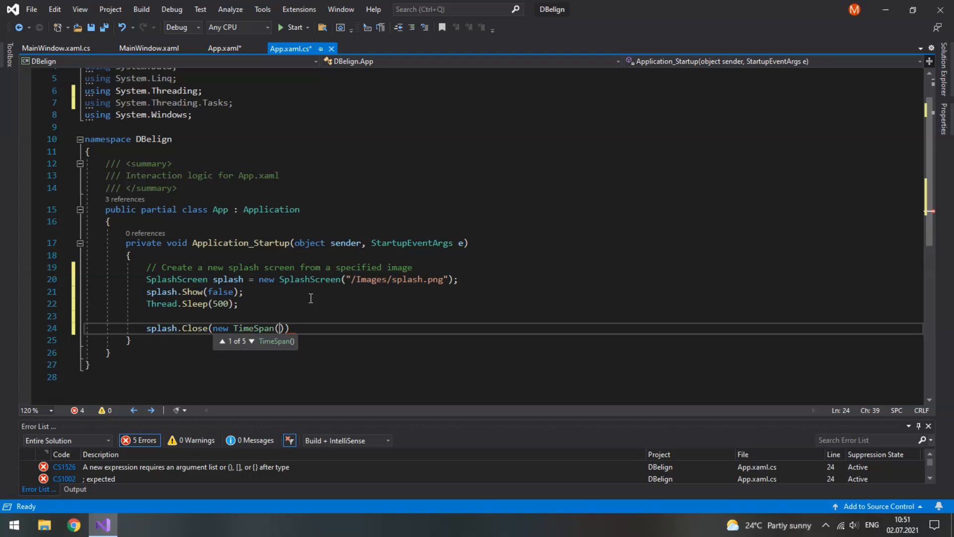
type("0, 0, 1")
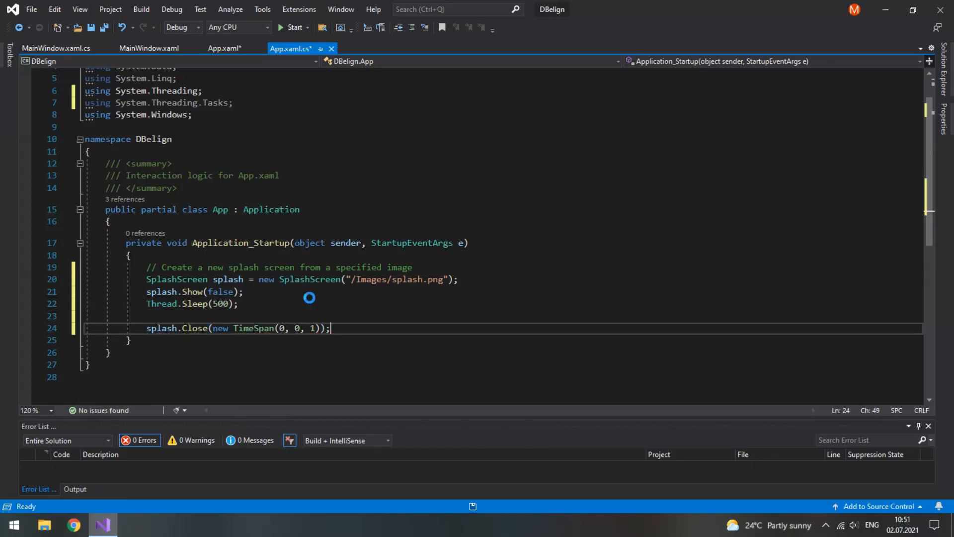
left_click(224, 48)
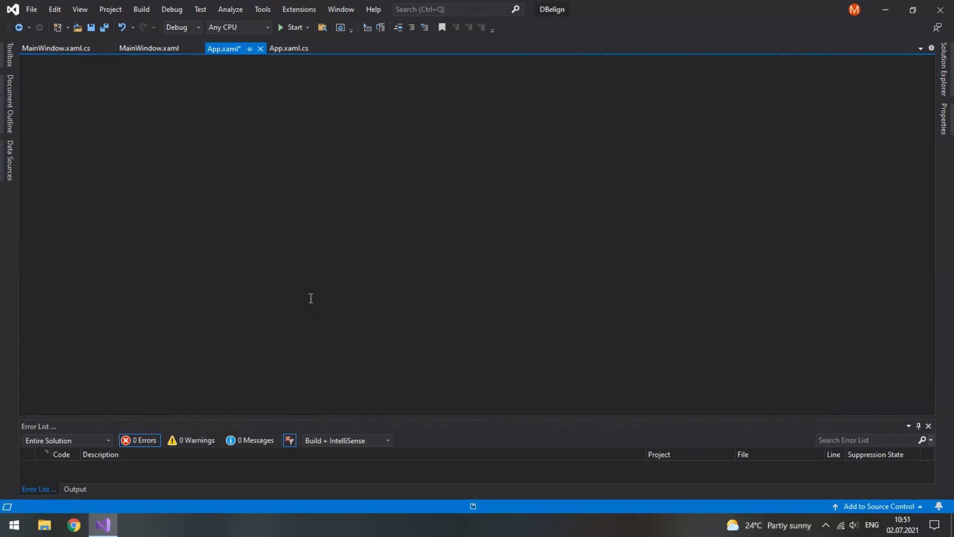
left_click(292, 27)
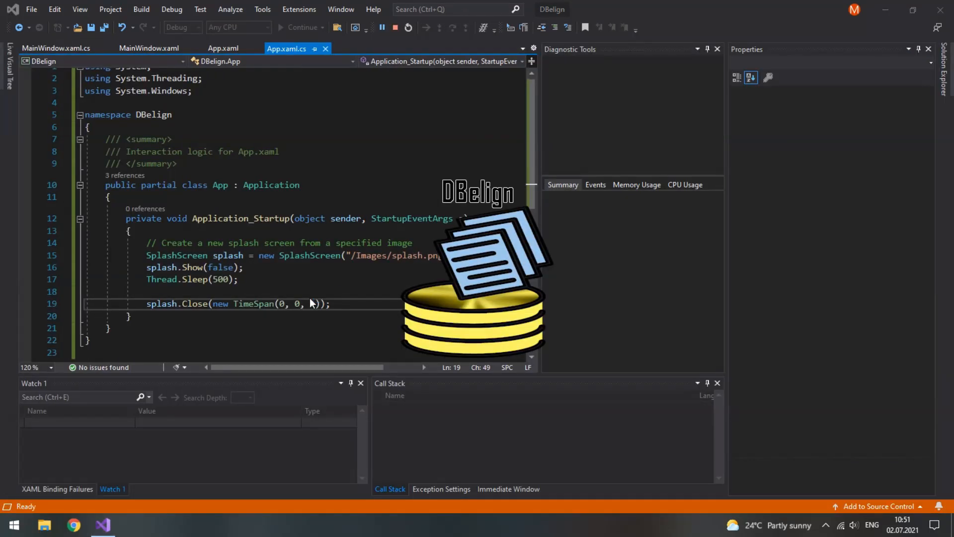
left_click(299, 28)
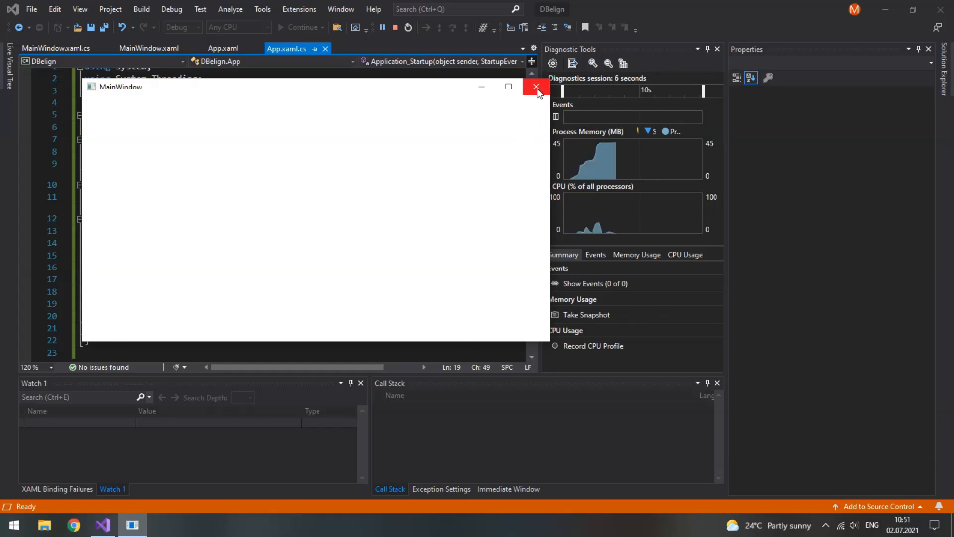
left_click(535, 87)
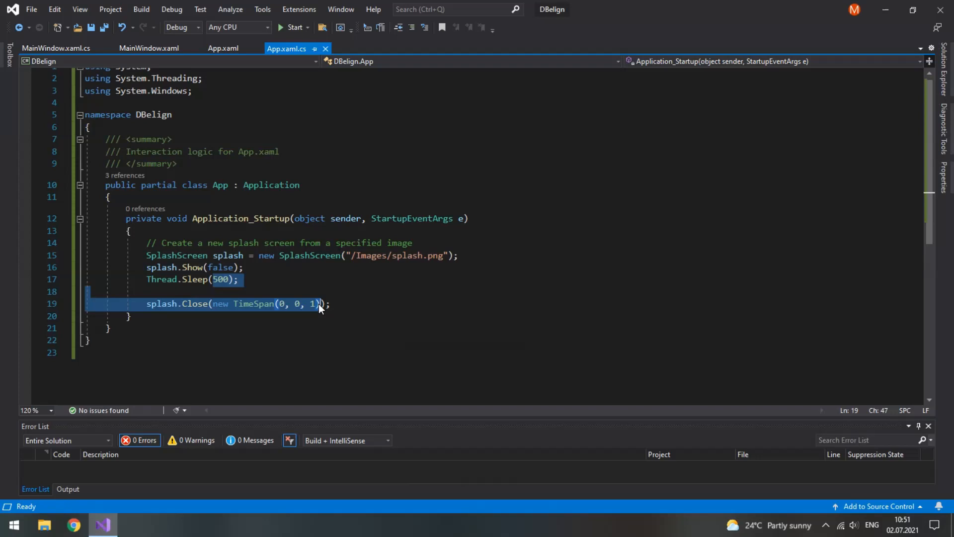
left_click(292, 27)
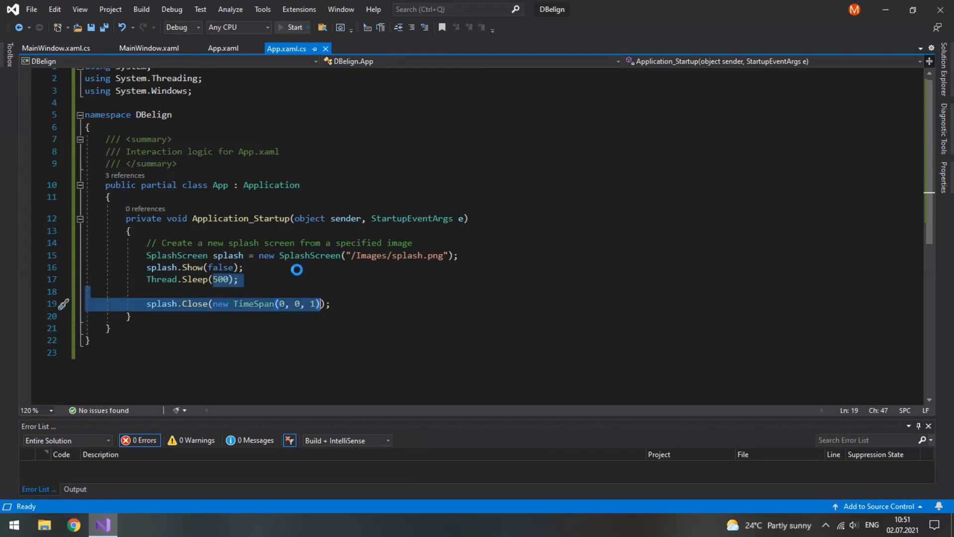
left_click(292, 26)
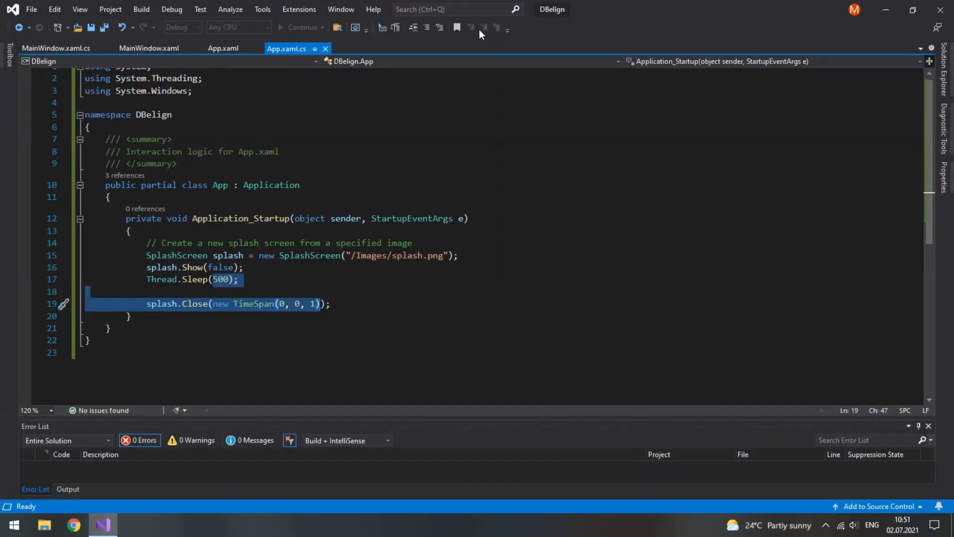
left_click(332, 304)
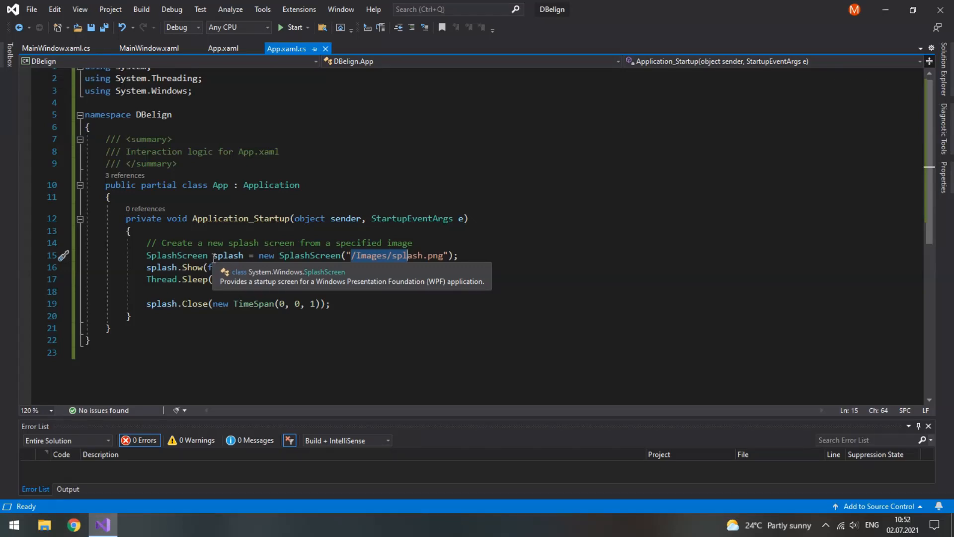
mouse_move(390, 255)
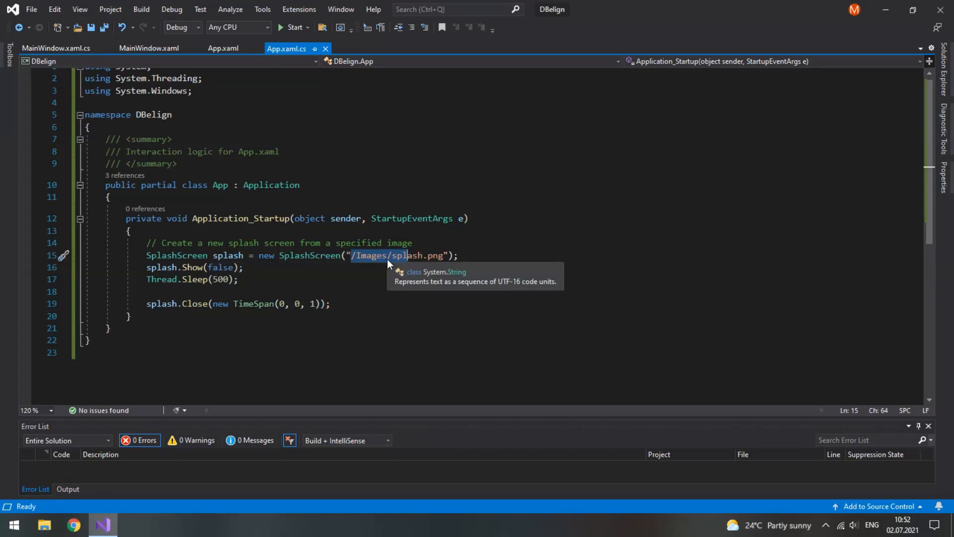